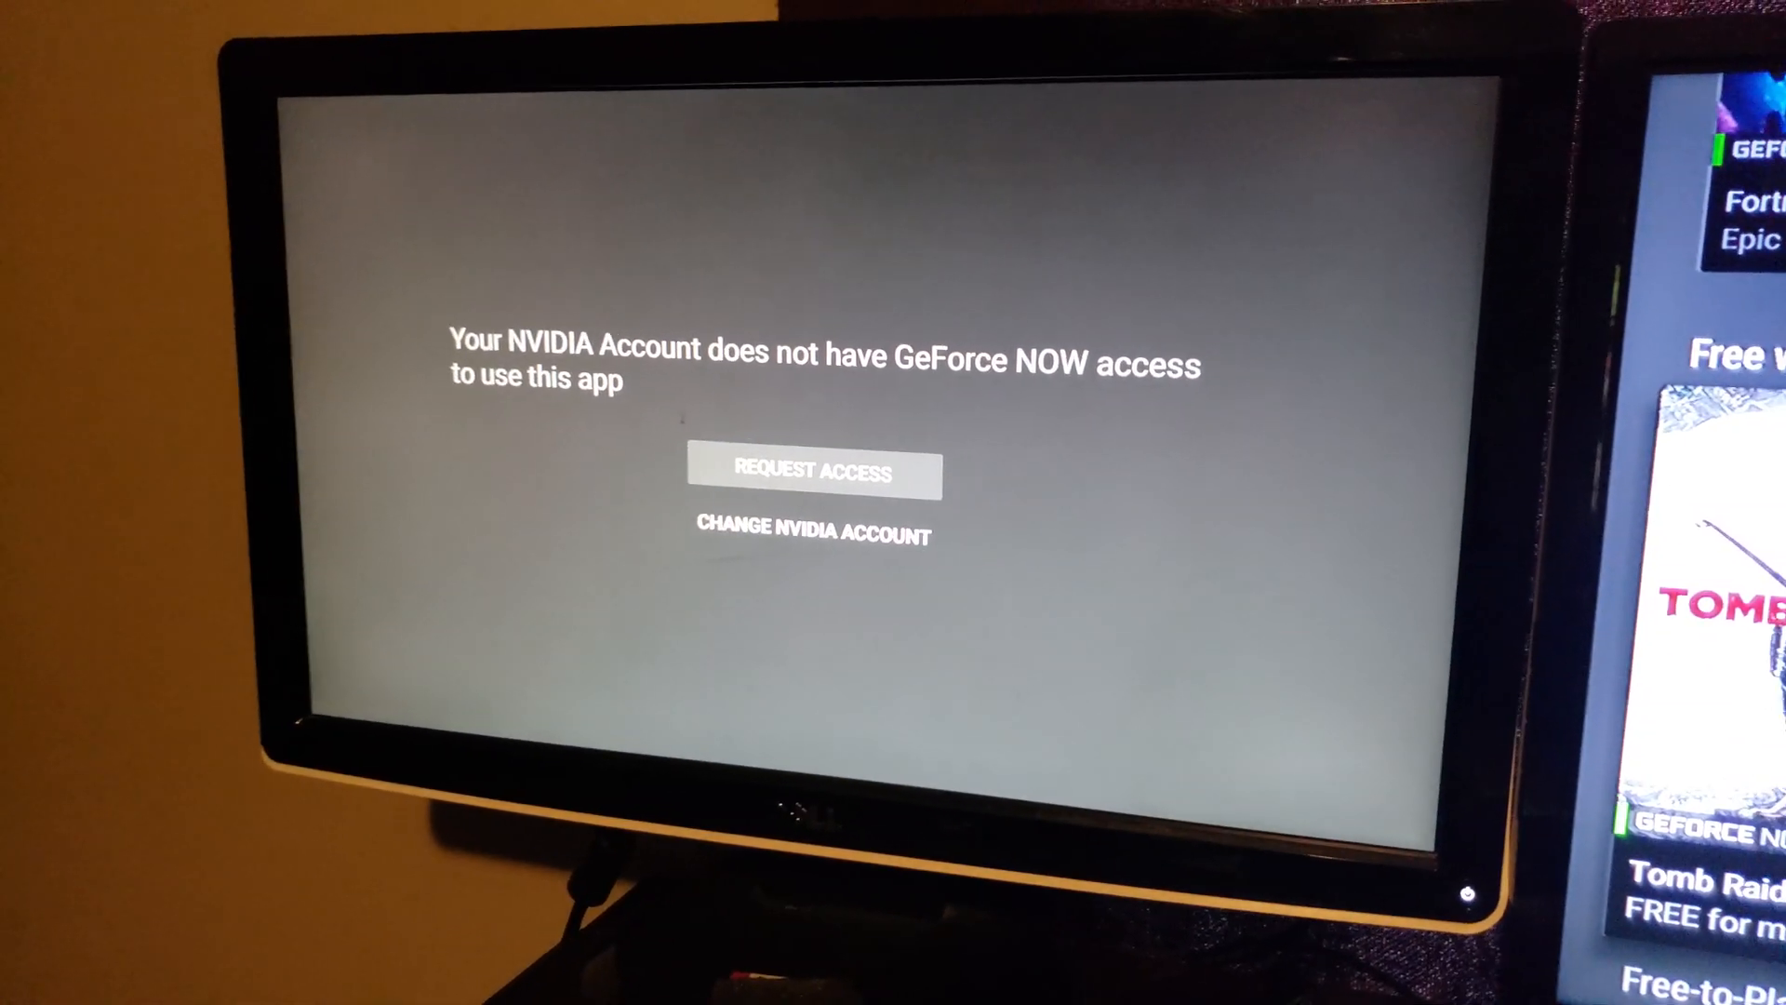
Choose REQUEST ACCESS to show the GeForce NOW sign-up waitlist QR code and link
{"action": "left_click", "coordinate": [813, 472]}
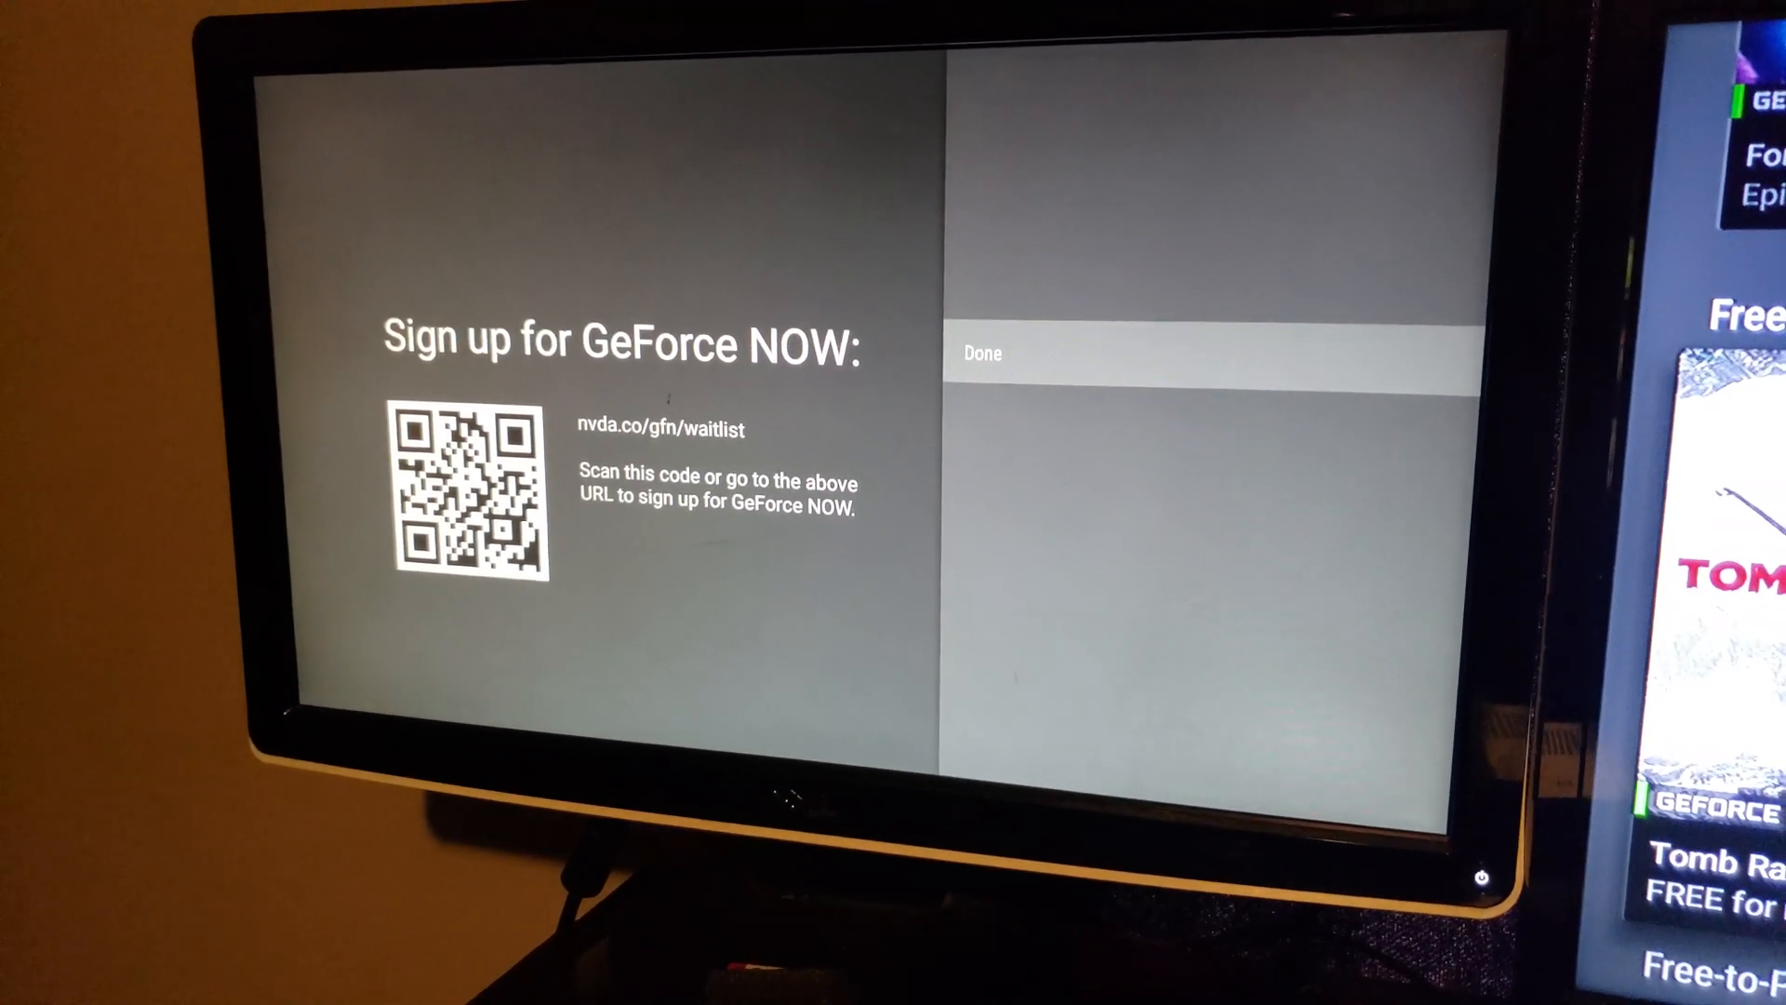